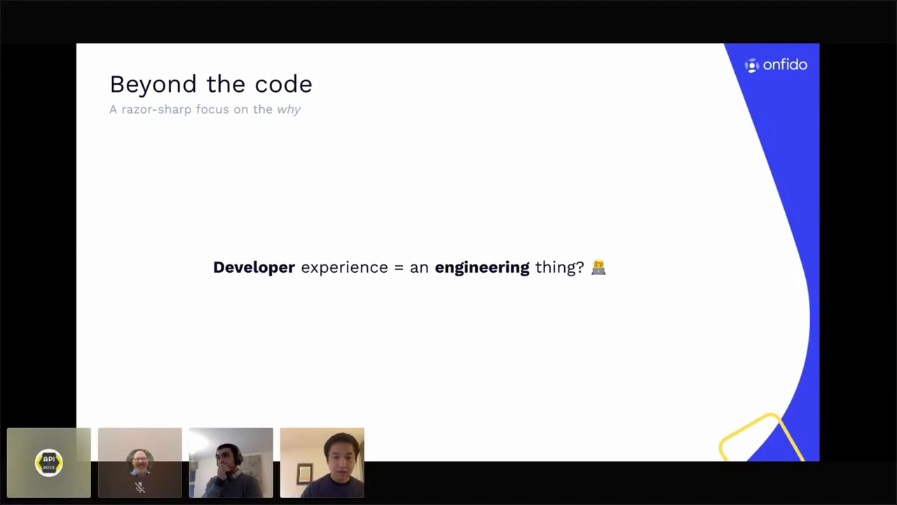
# Step: Advance the shared slides to 'Beyond the code': APIs are not neutral conduits
pyautogui.press('Right')
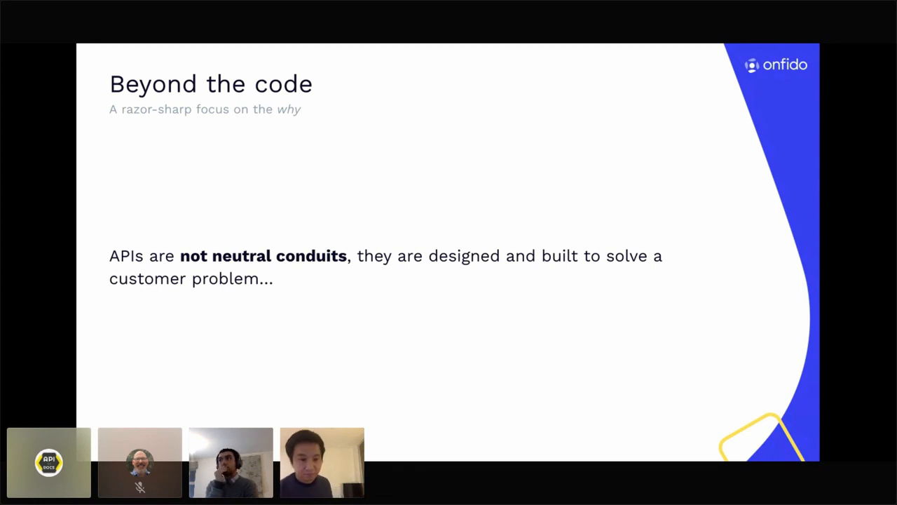
# Step: Advance to the slide comparing engineering-led and user-research project timelines
pyautogui.press('Right')
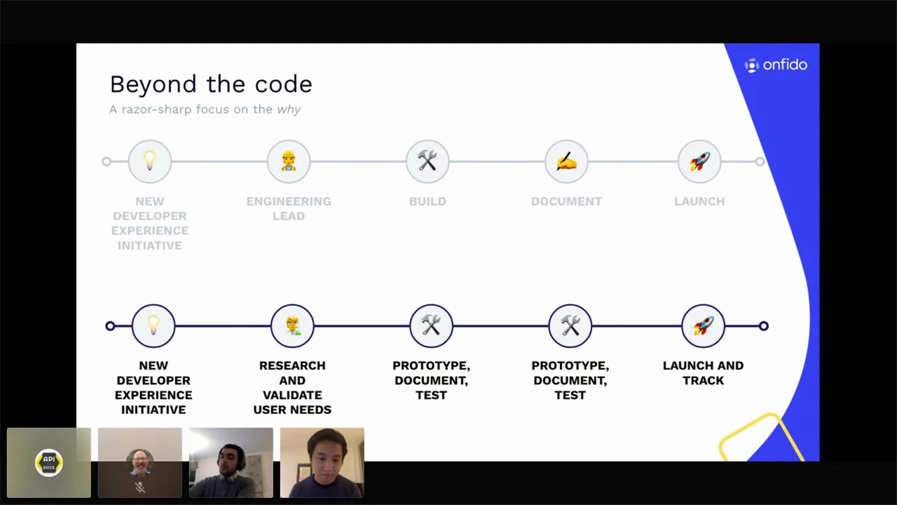
pyautogui.press('Right')
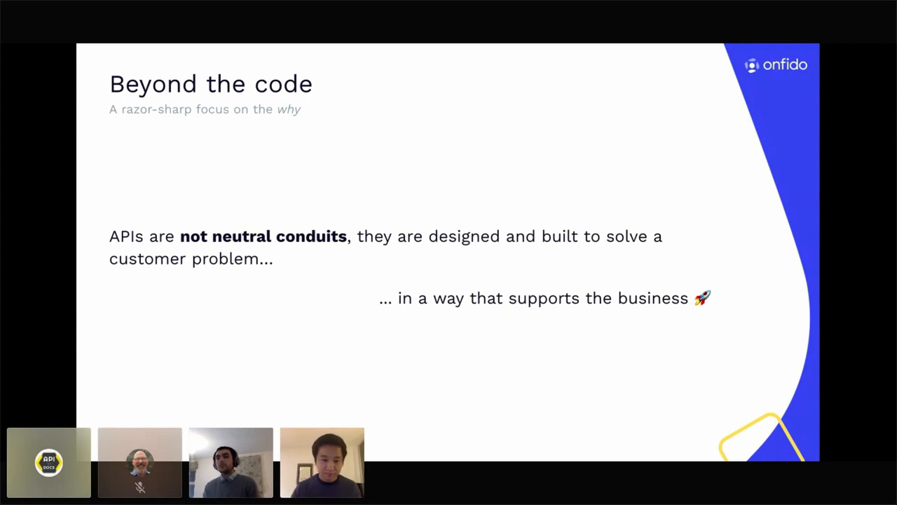
pyautogui.press('right')
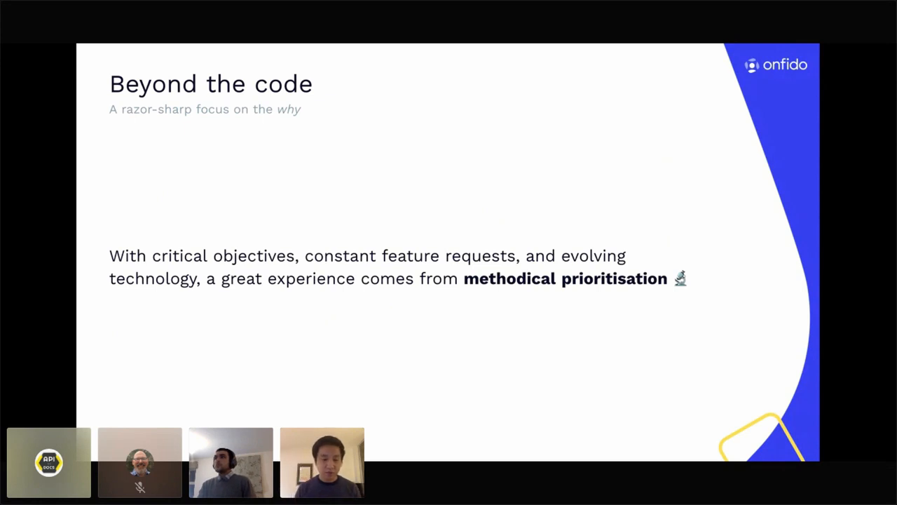
pyautogui.press('Right')
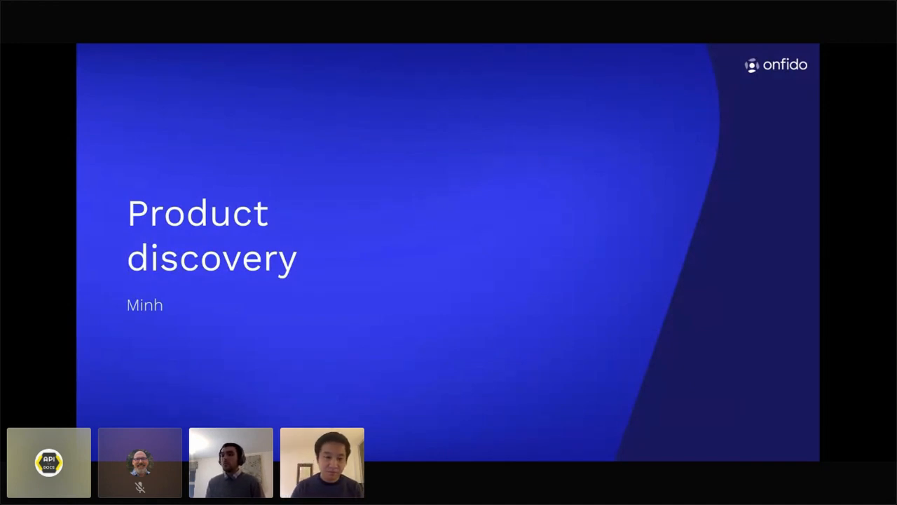
# Step: Move past the Product discovery title and points slides to the Execution excellence timeline
pyautogui.press('right')
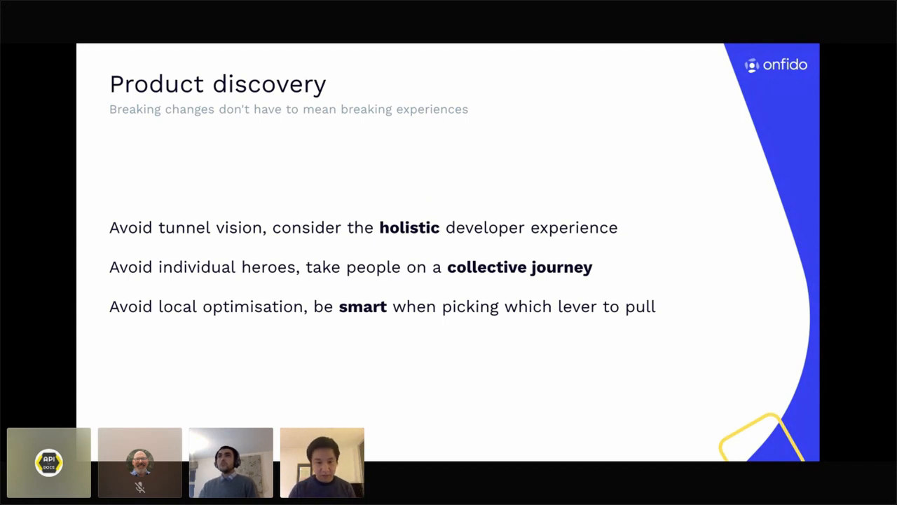
pyautogui.press('Right')
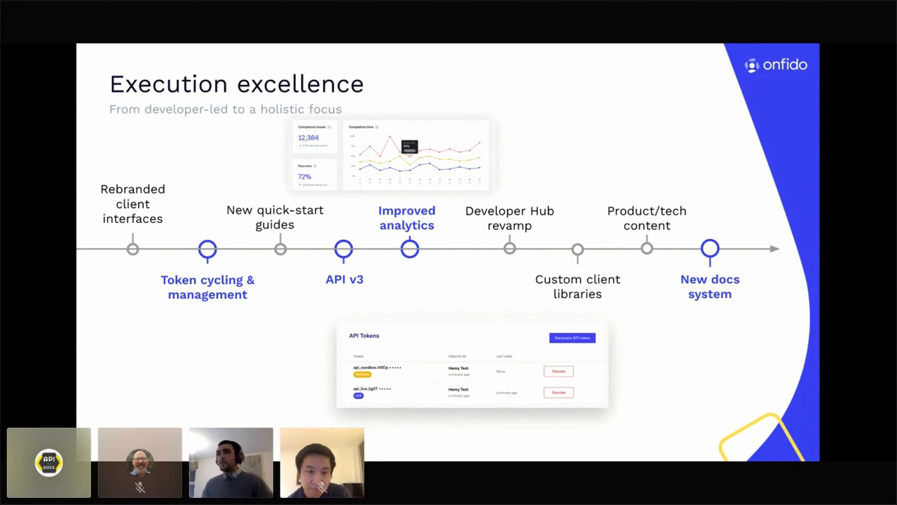
# Step: Advance from the milestone timeline to the simpler API and public documentation slide
pyautogui.press('Right')
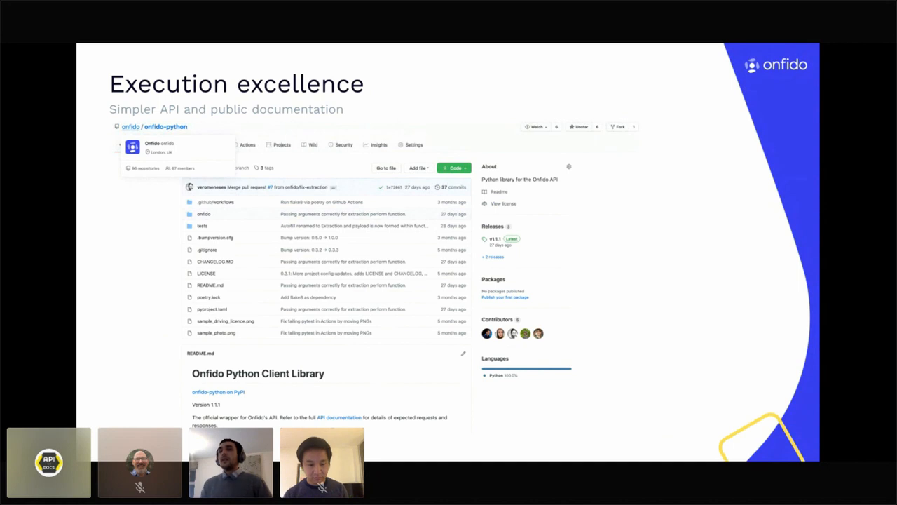
pyautogui.press('Right')
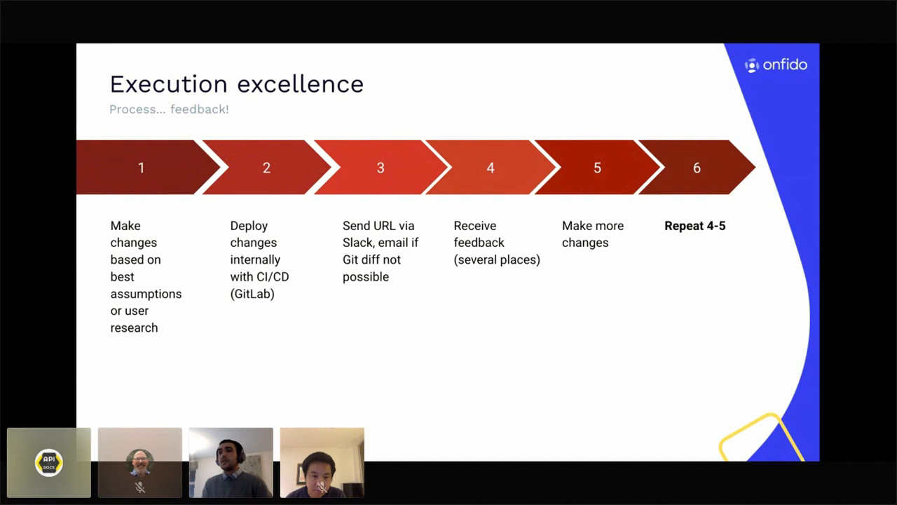
# Step: Advance to the summary: holistic experience, distribution is key, feedback is vital
pyautogui.press('right')
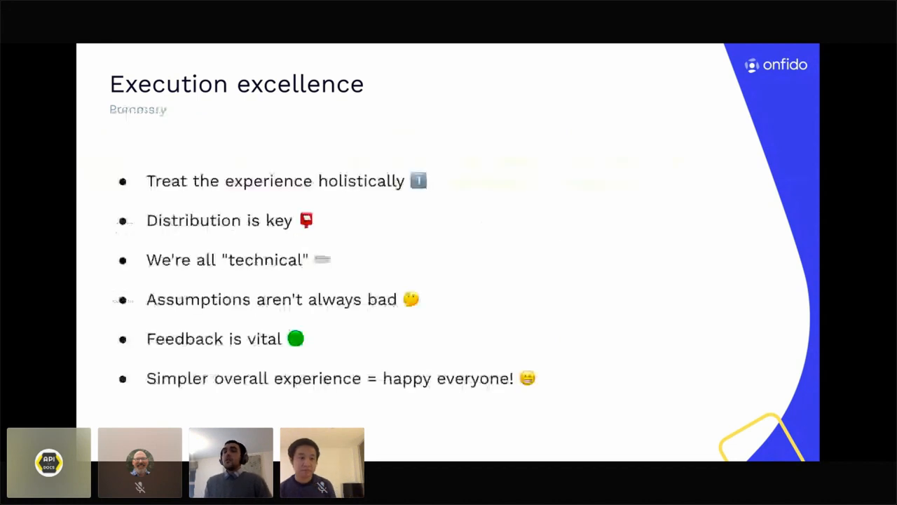